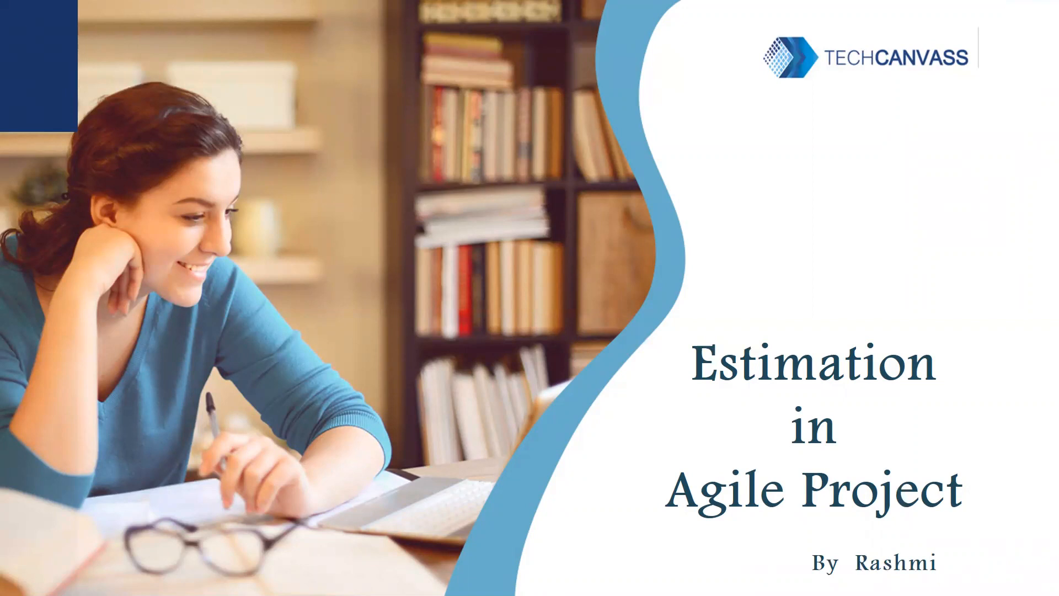
{"action": "mouse_move", "coordinate": [356, 233]}
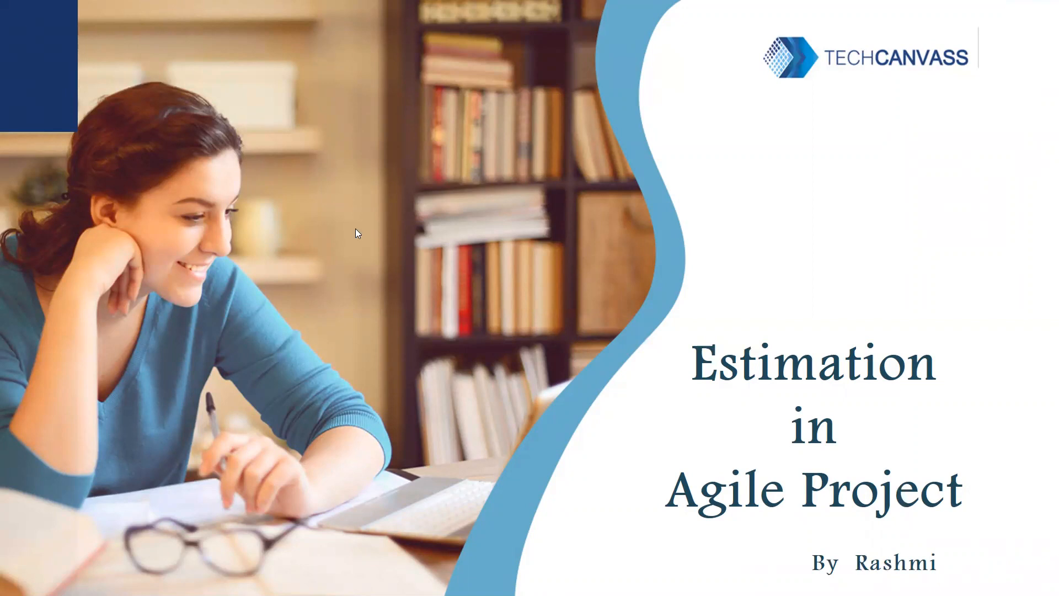
{"action": "mouse_move", "coordinate": [539, 277]}
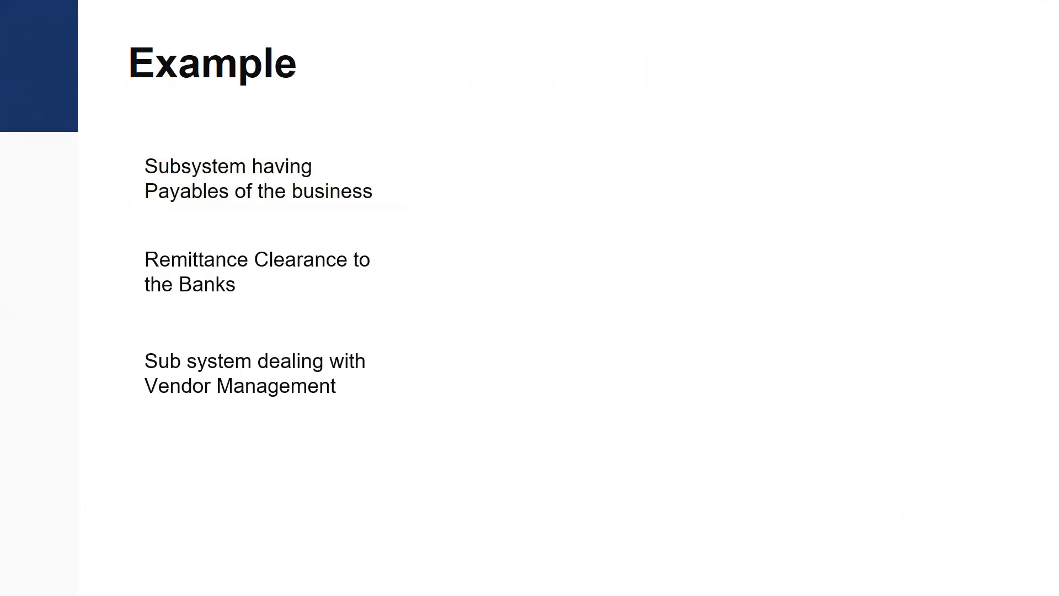
Step: Emphasize the payables subsystem as the first accounting epic on the Example slide
{"action": "left_click", "coordinate": [269, 178]}
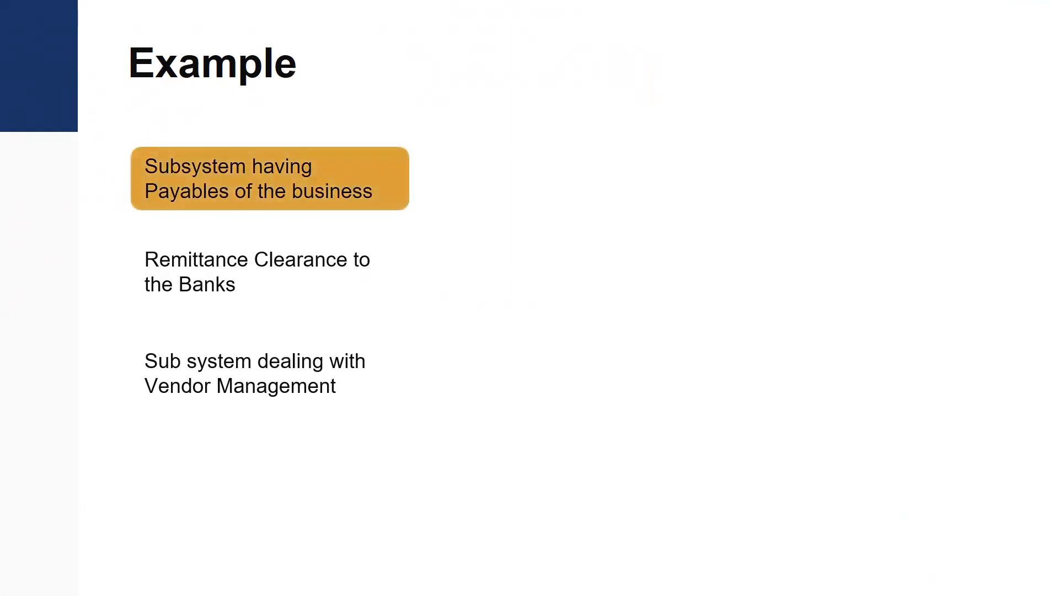